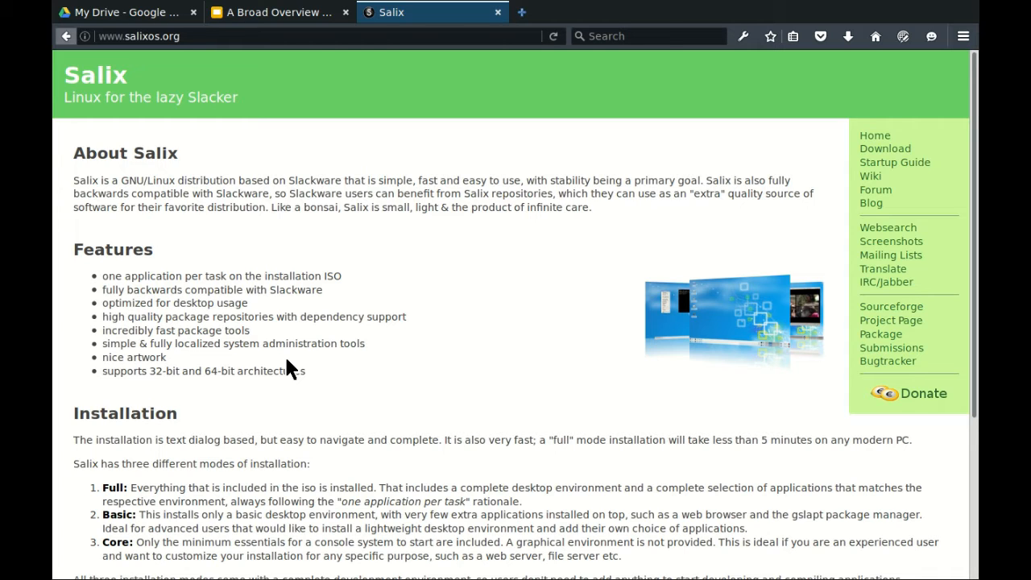
mouse_move(185, 145)
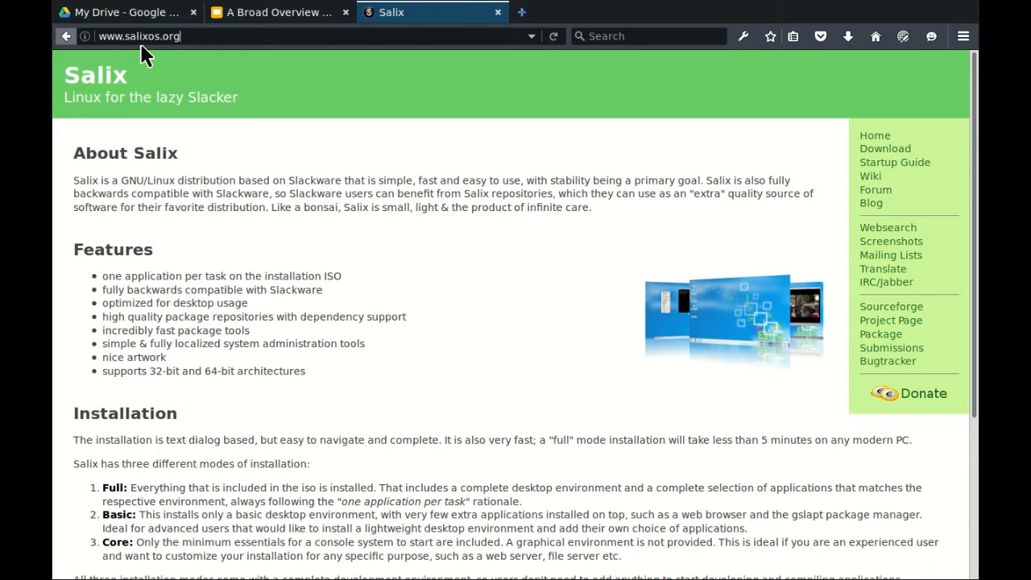
mouse_move(871, 176)
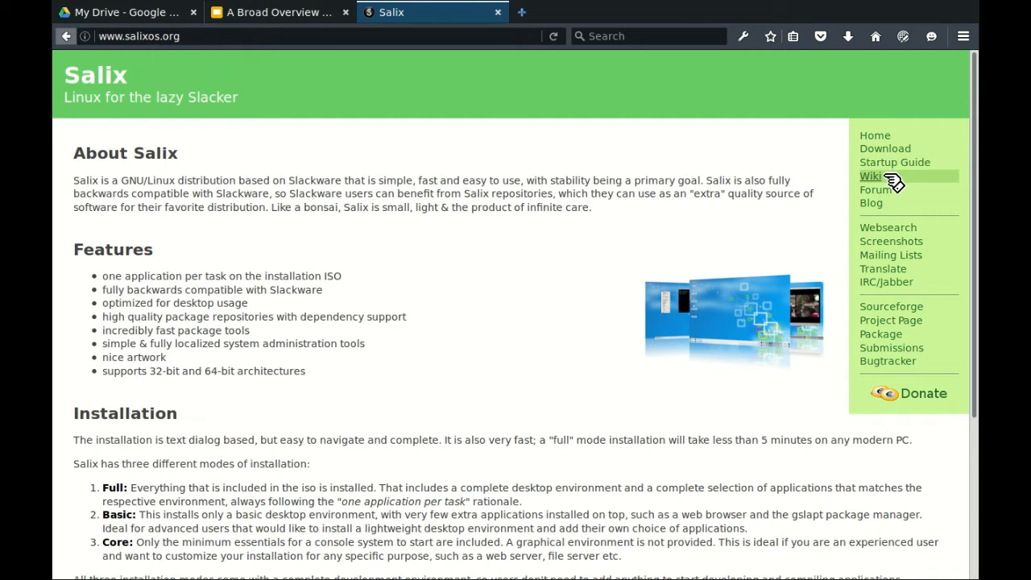
- Open the Salix downloads page and scroll to the SalixLive64 Mate 14.1 DVD ISO entry
left_click(885, 148)
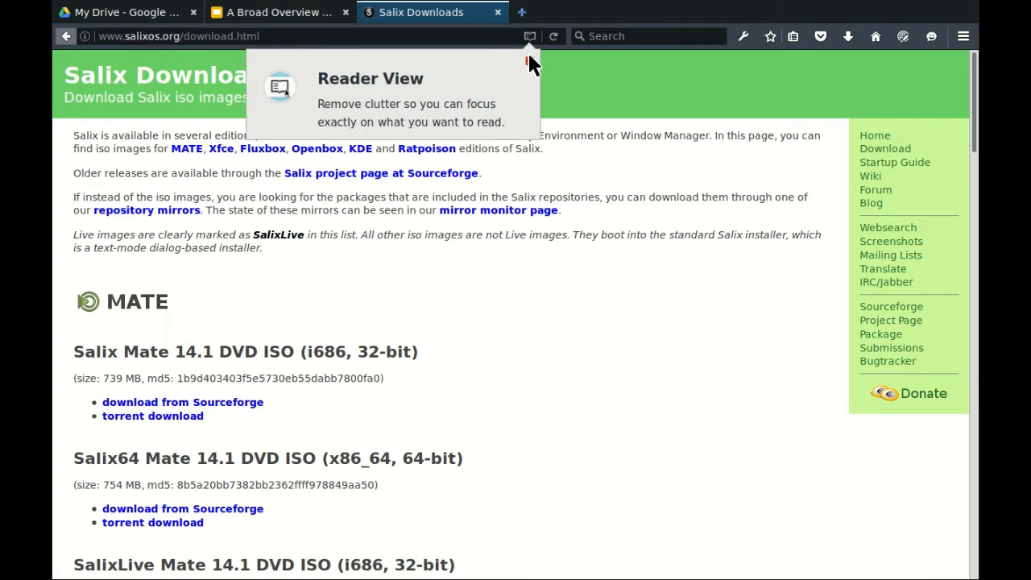
scroll("down", 3)
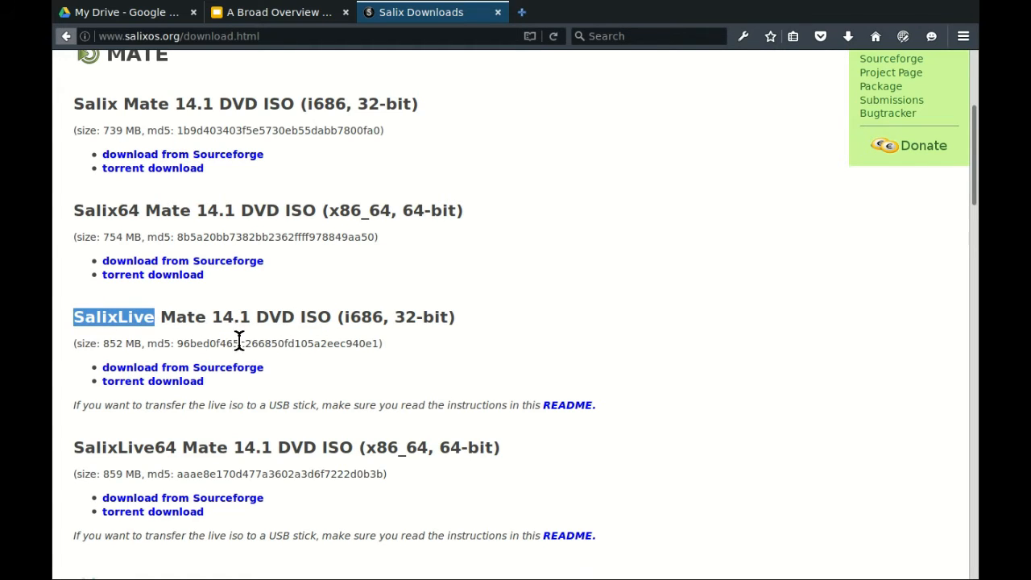
mouse_move(325, 266)
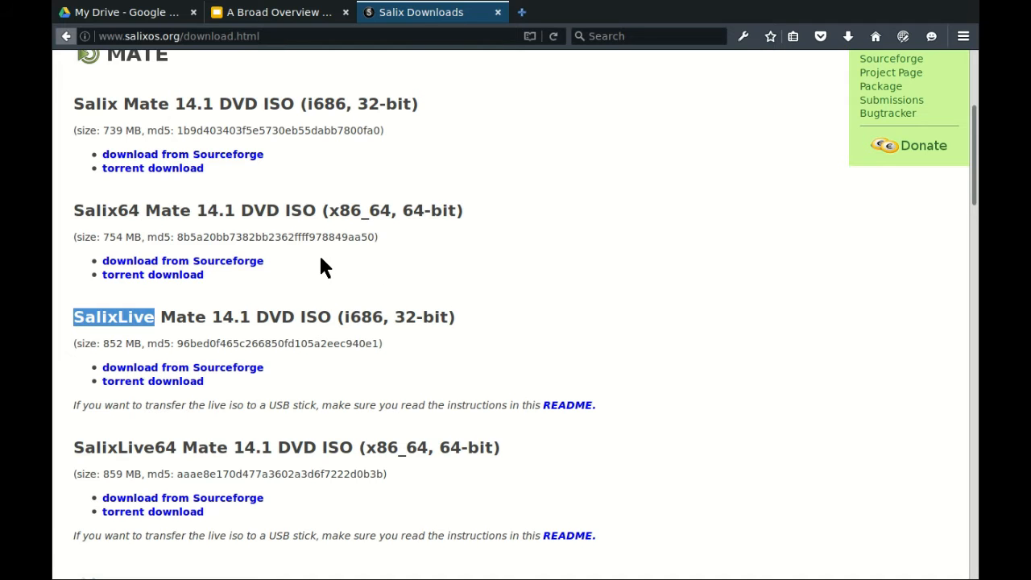
scroll("down", 3)
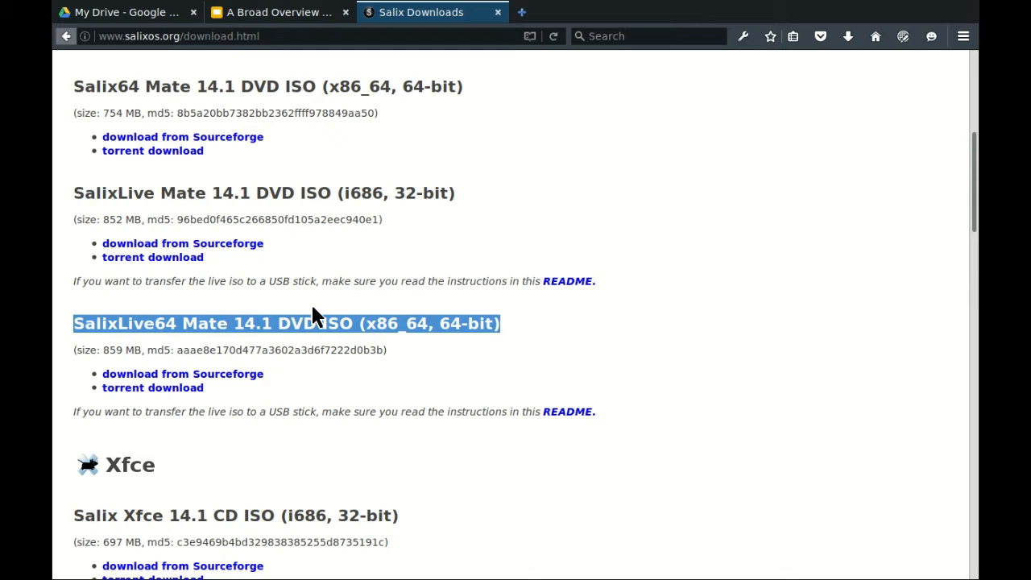
mouse_move(213, 346)
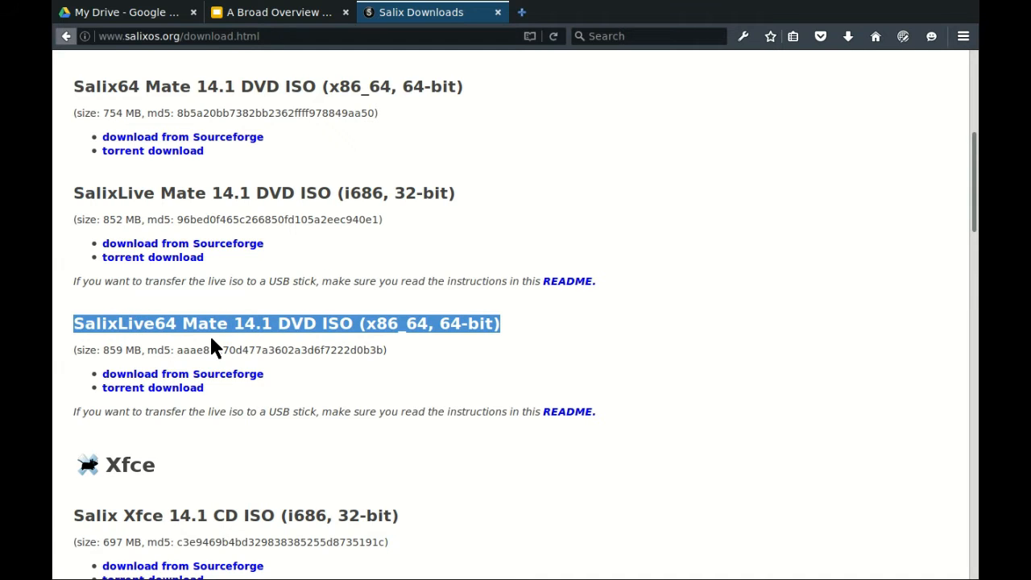
- Follow the SourceForge download link for the SalixLive64 Mate 14.1 ISO
left_click(182, 374)
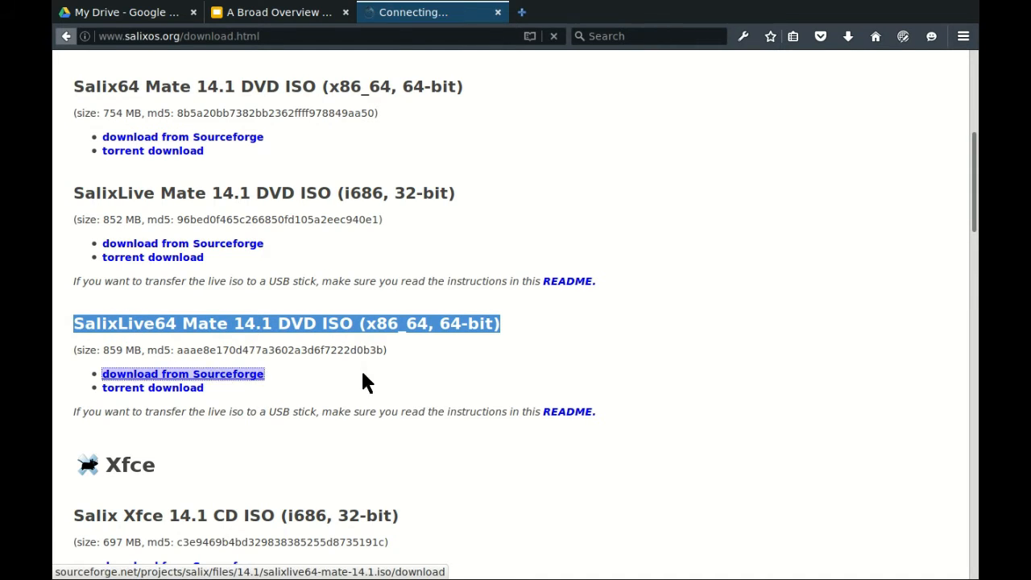
left_click(183, 374)
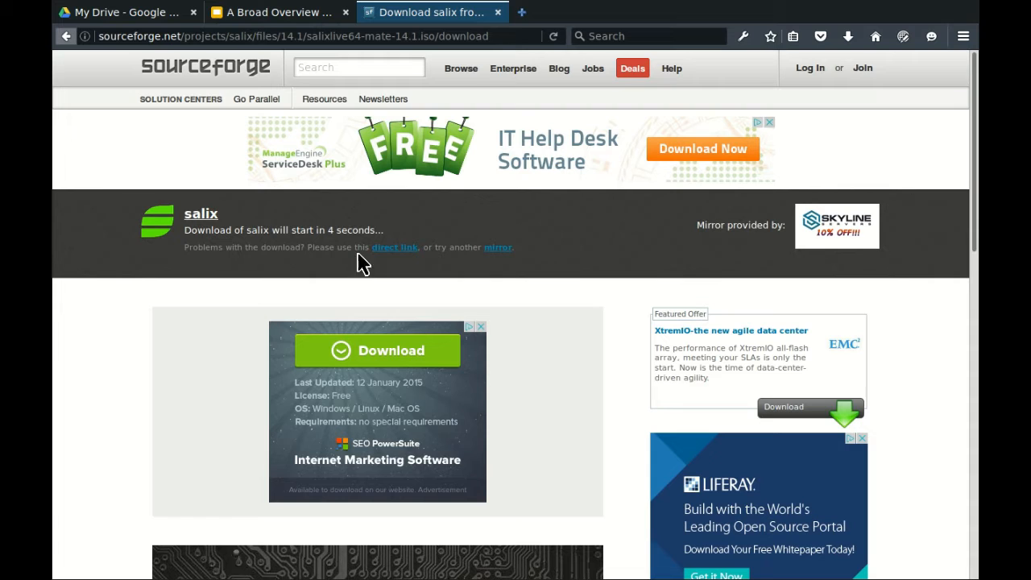
mouse_move(362, 254)
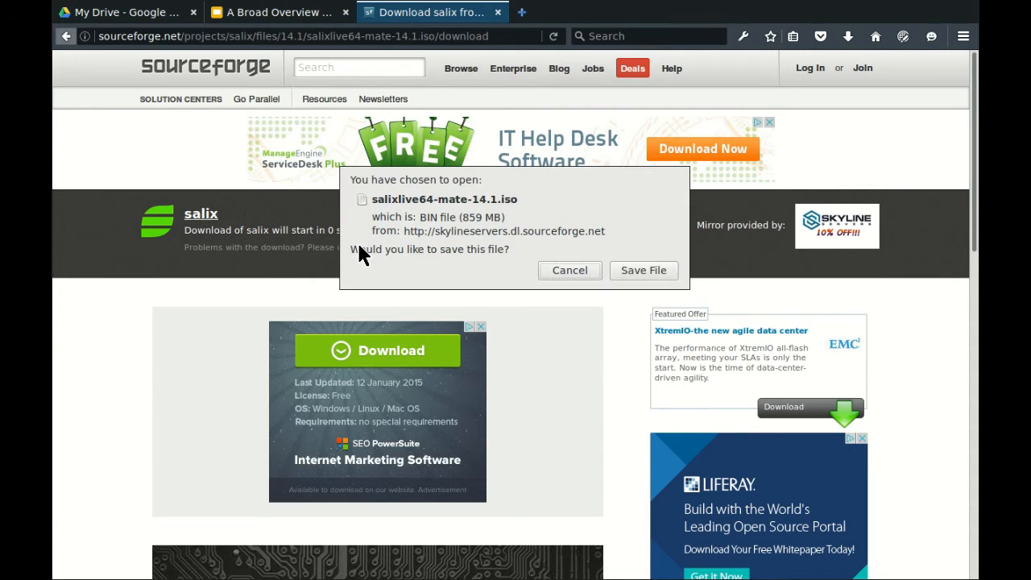
mouse_move(643, 270)
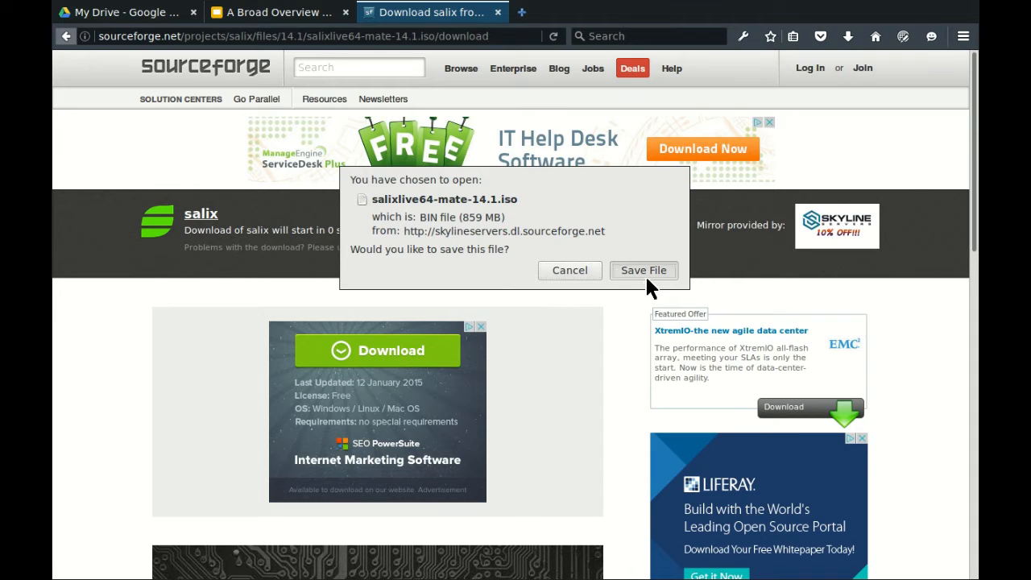
- Save salixlive64-mate-14.1.iso (859 MB) to start the download
left_click(643, 270)
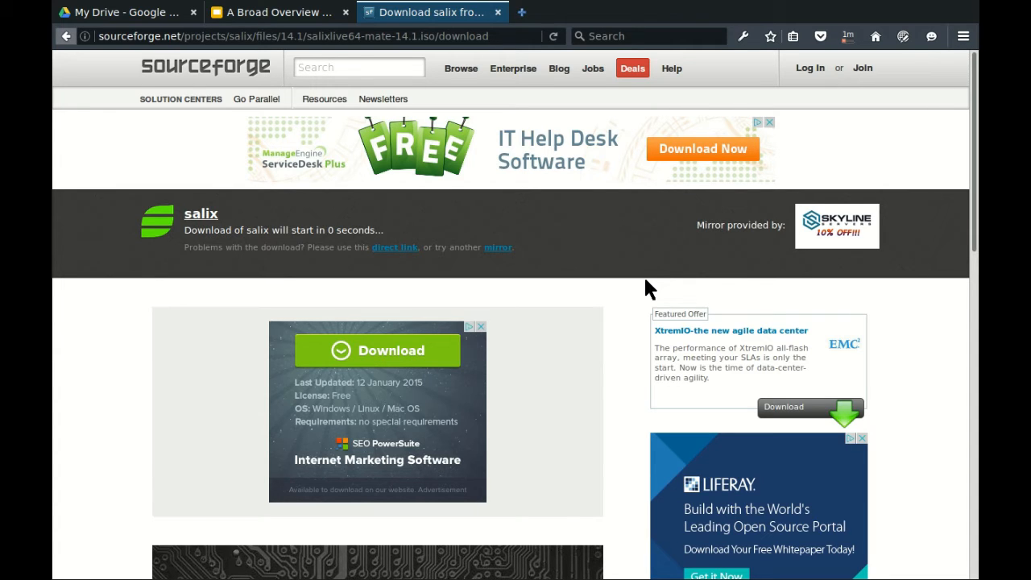
mouse_move(504, 25)
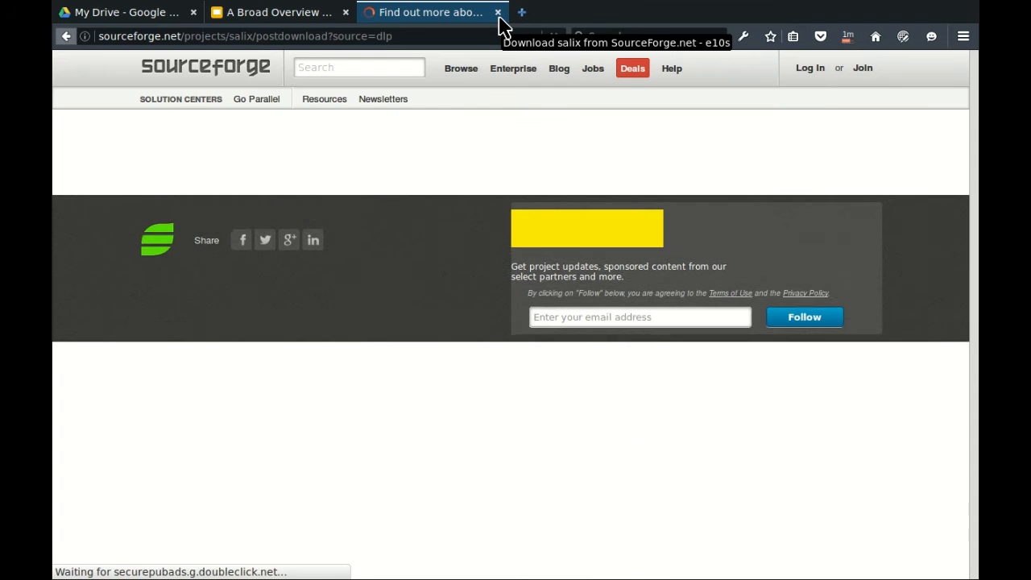
- Close the SourceForge tab and switch to the 'A Broad Overview of Linux Kernel Space' tab
left_click(497, 12)
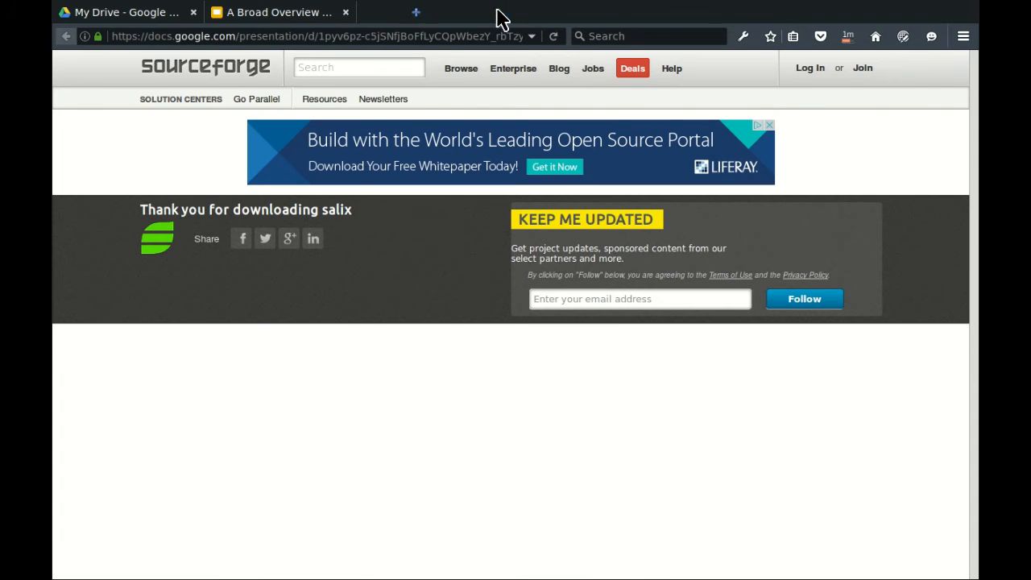
left_click(278, 12)
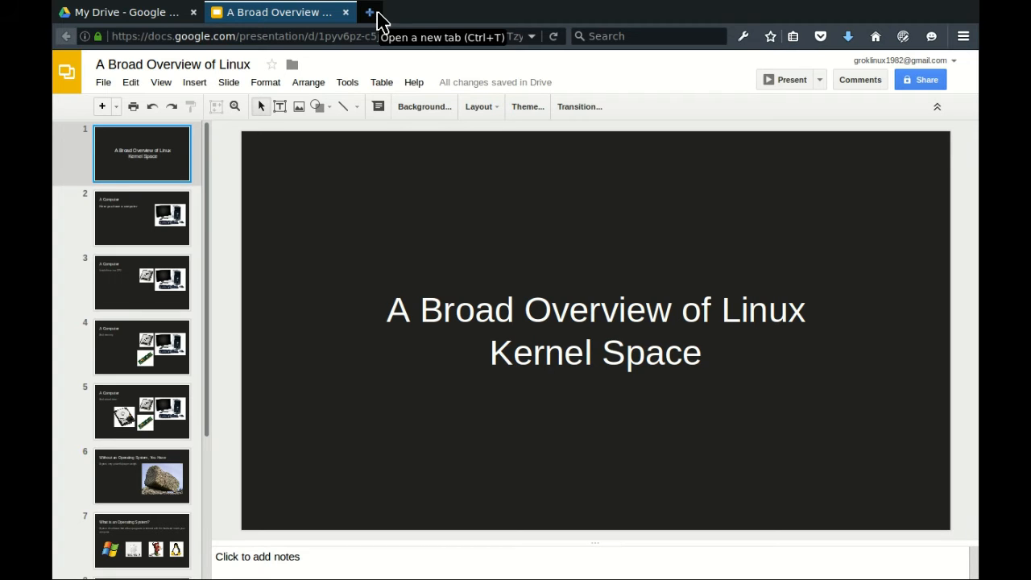
mouse_move(417, 12)
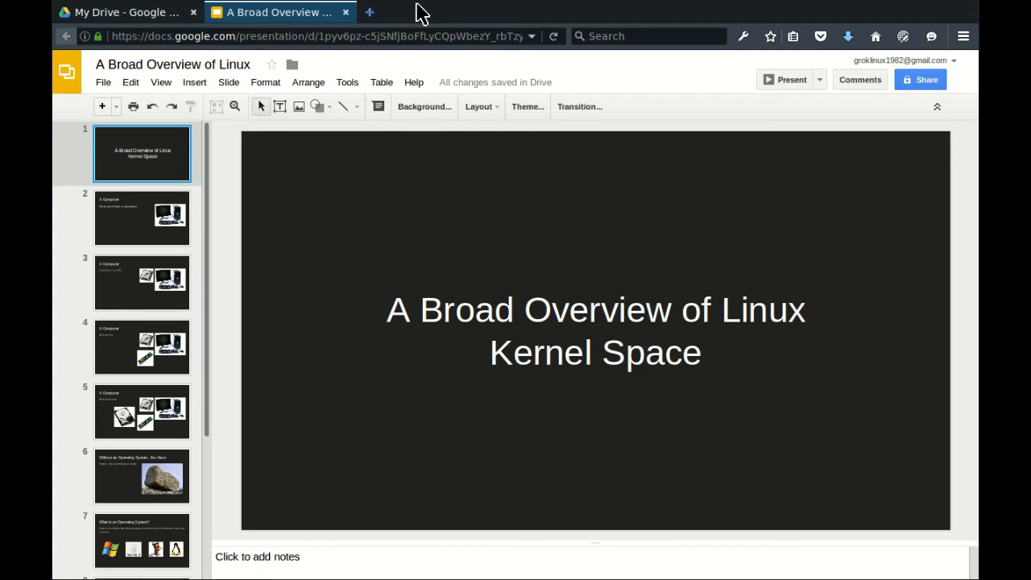
mouse_move(767, 84)
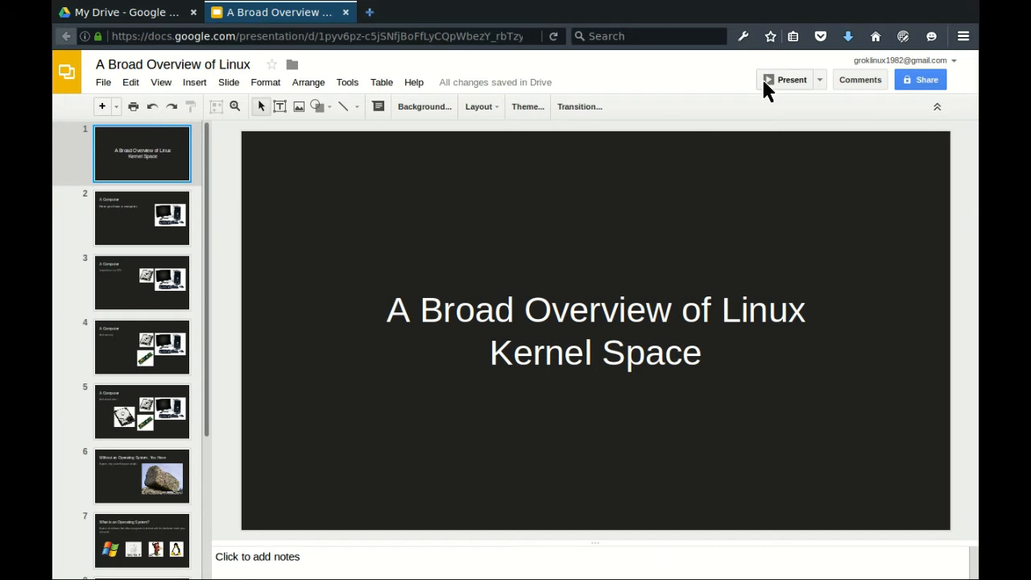
- Start presenting the Linux kernel deck full-screen, beginning at slide 2 'A Computer'
left_click(790, 79)
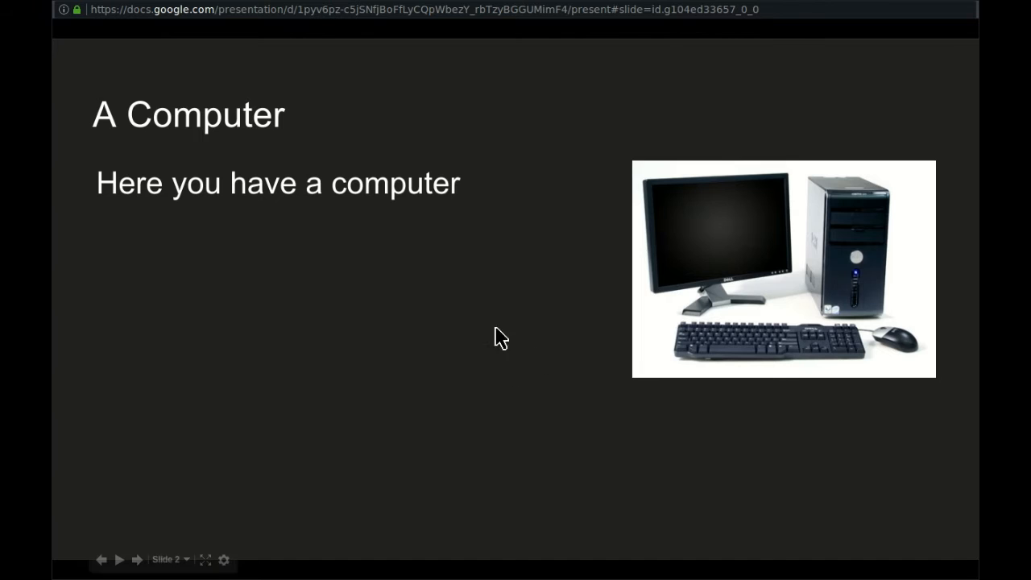
mouse_move(793, 382)
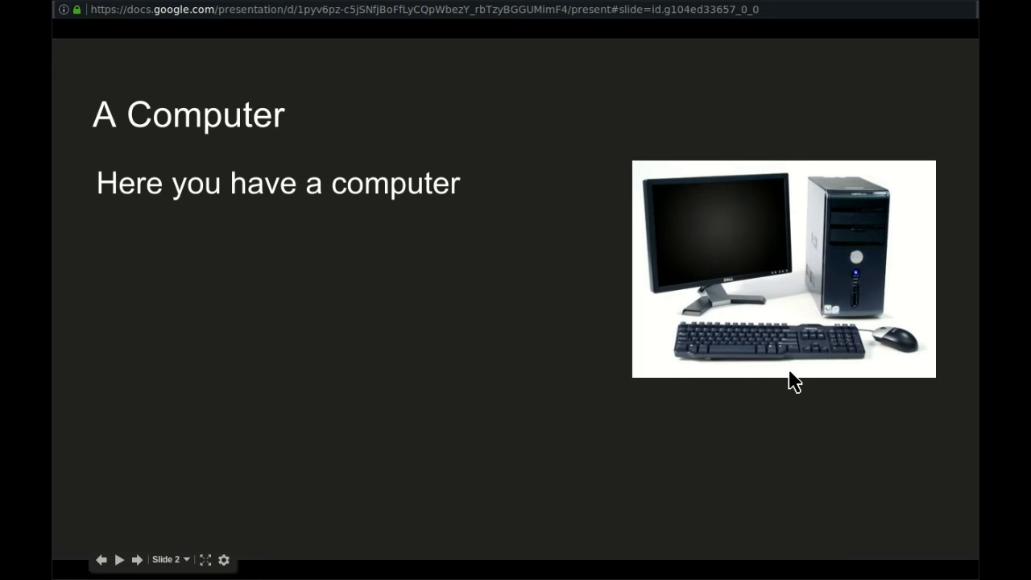
mouse_move(734, 320)
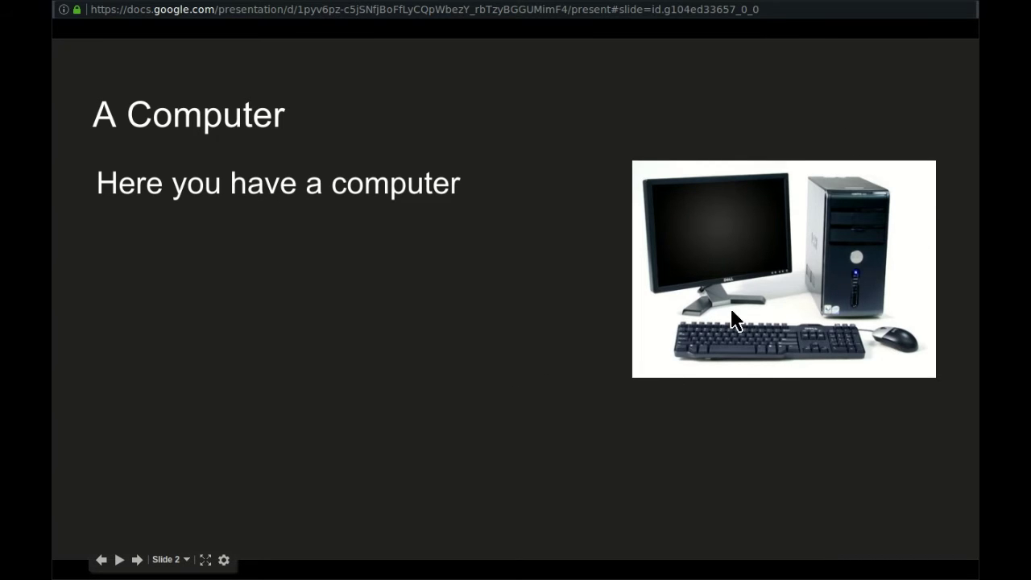
mouse_move(772, 268)
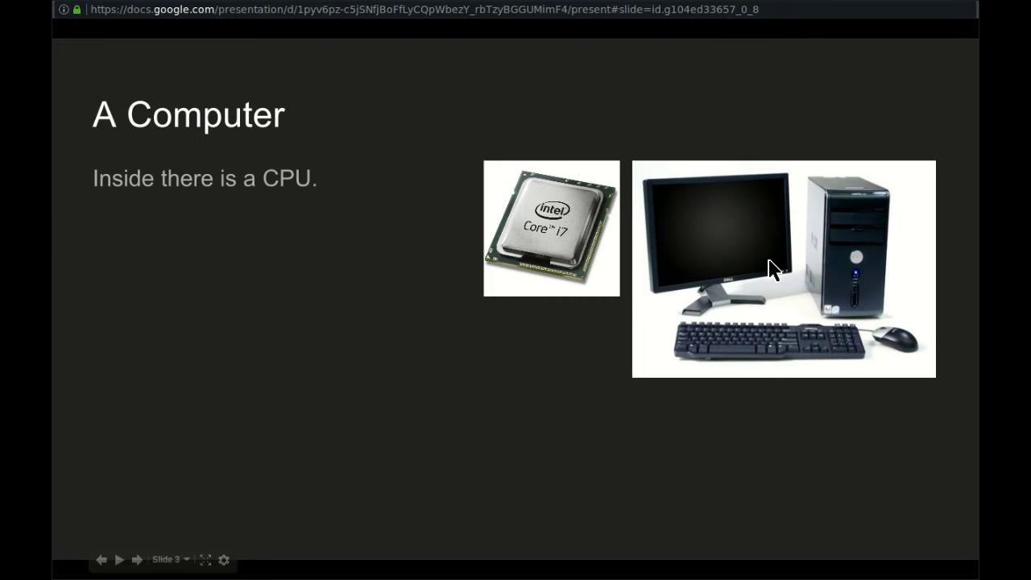
mouse_move(499, 318)
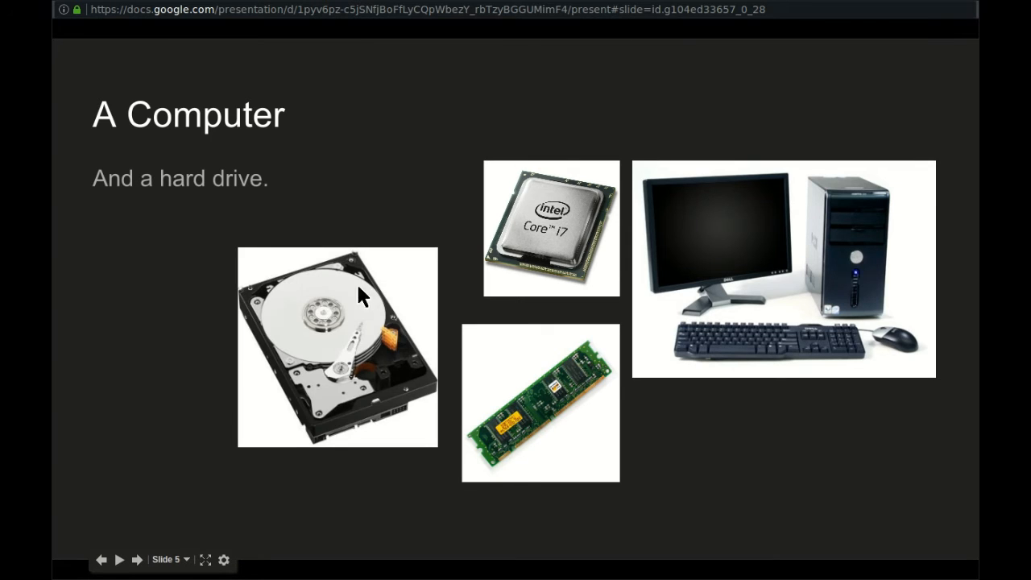
mouse_move(554, 305)
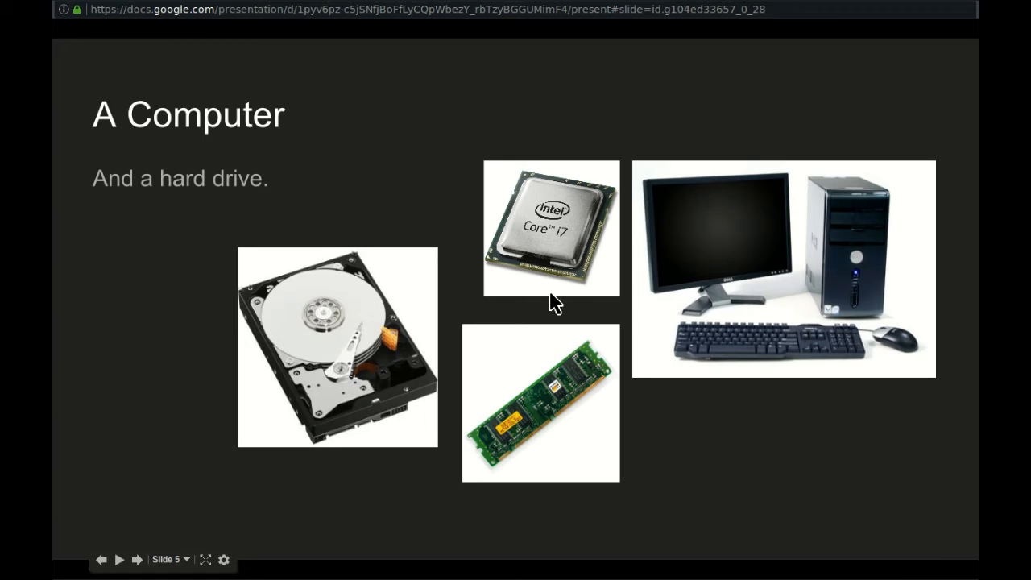
mouse_move(852, 256)
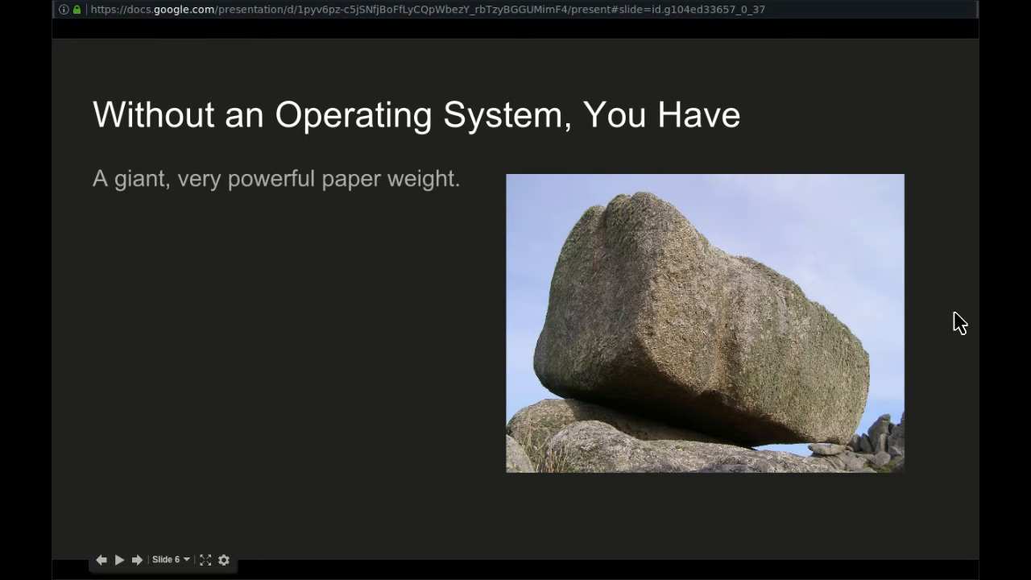
mouse_move(588, 378)
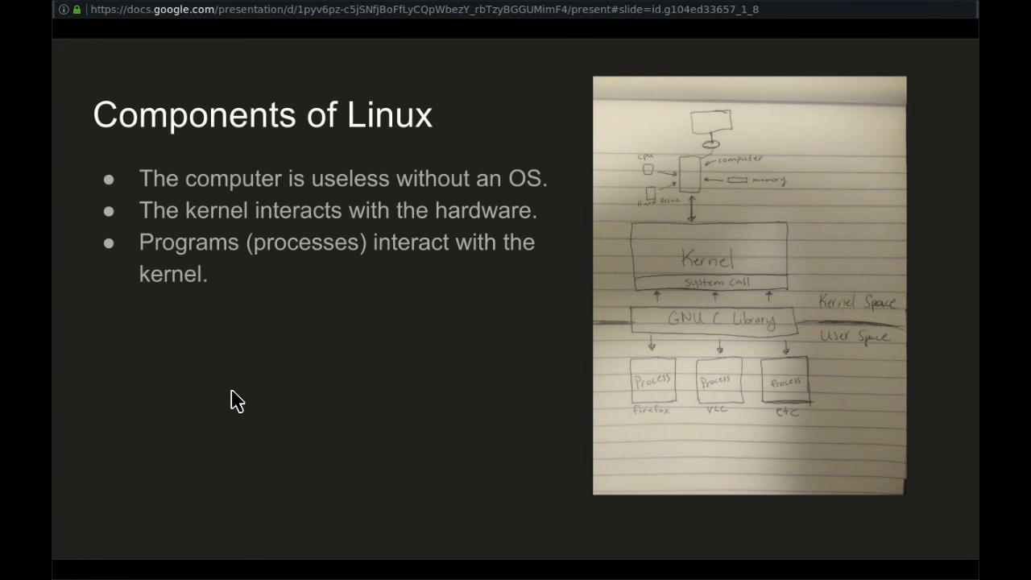
mouse_move(552, 315)
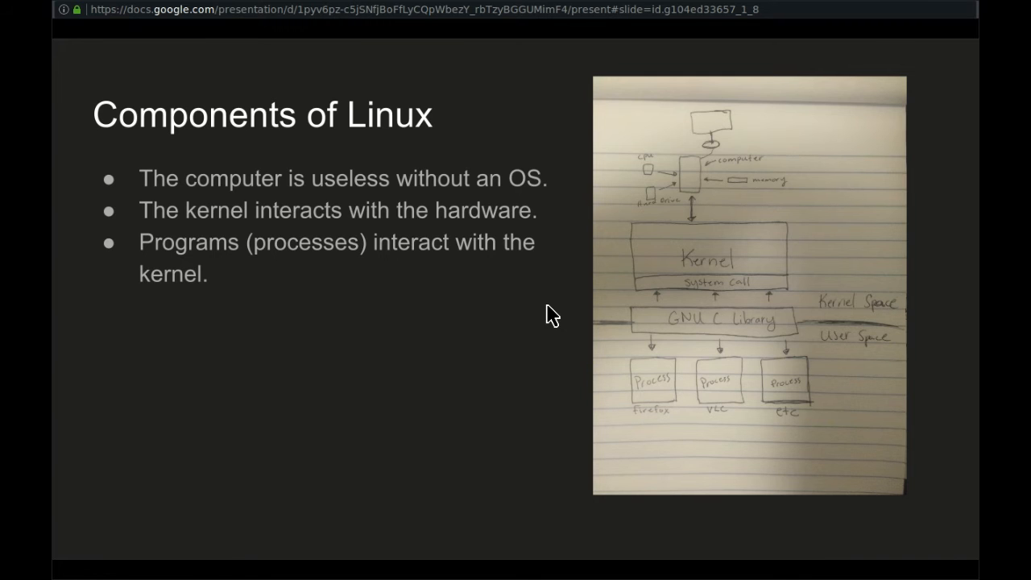
mouse_move(757, 264)
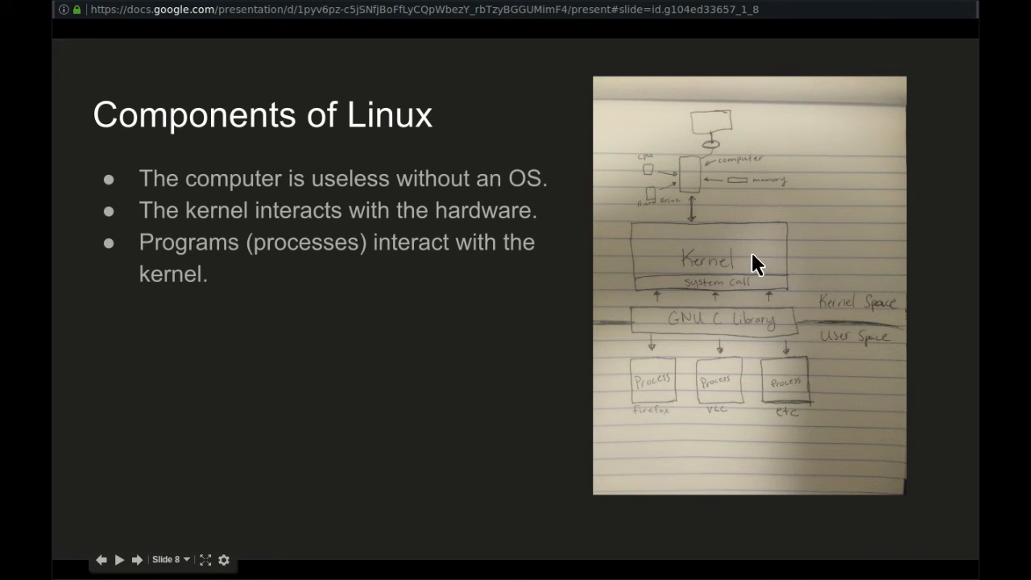
mouse_move(689, 157)
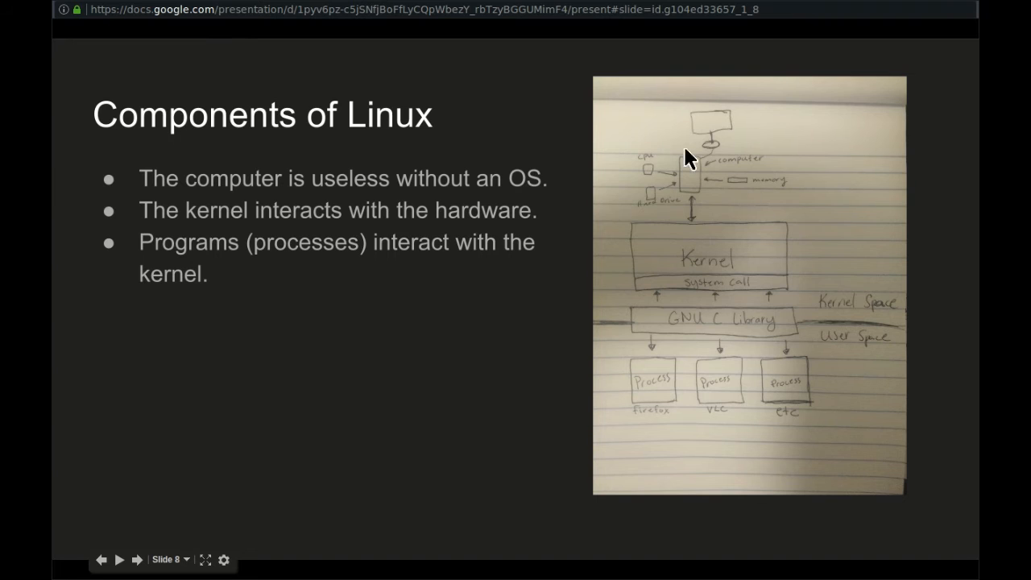
mouse_move(683, 266)
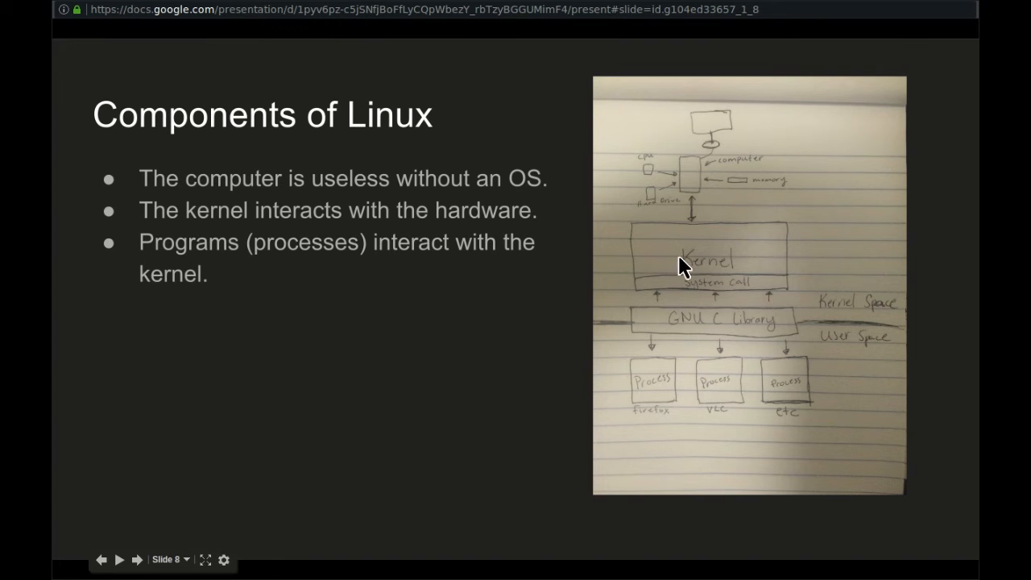
mouse_move(739, 194)
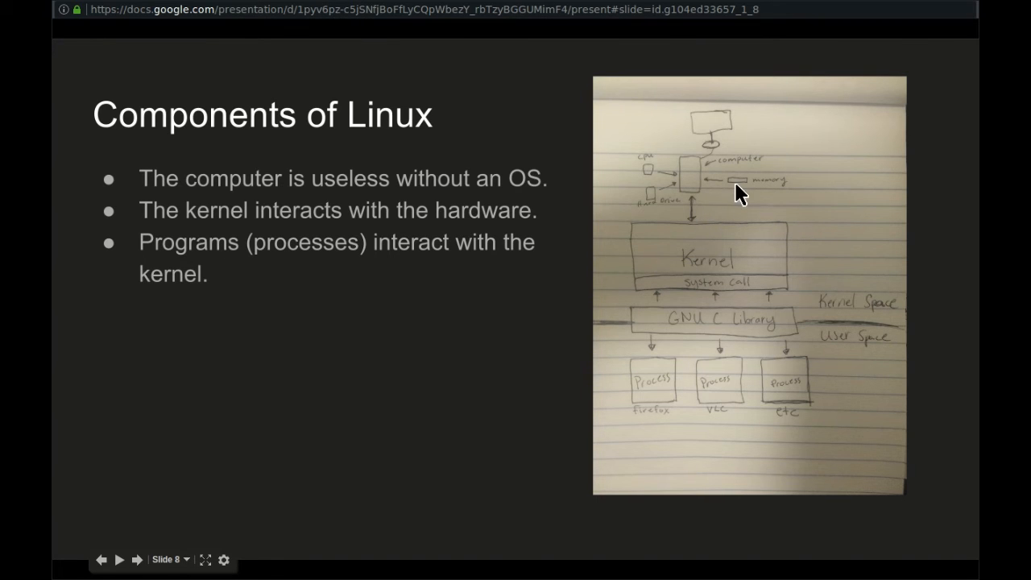
mouse_move(696, 436)
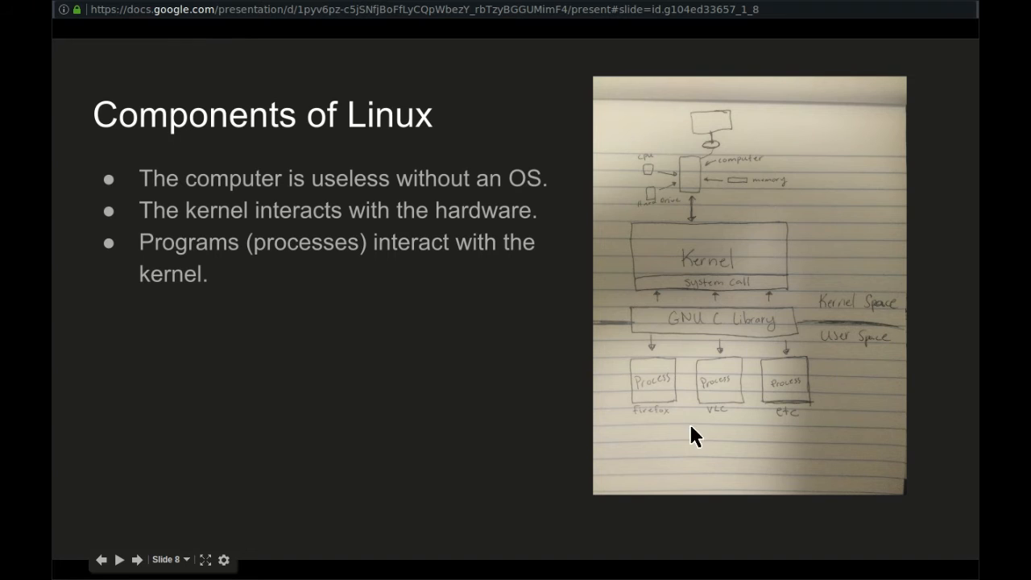
mouse_move(607, 392)
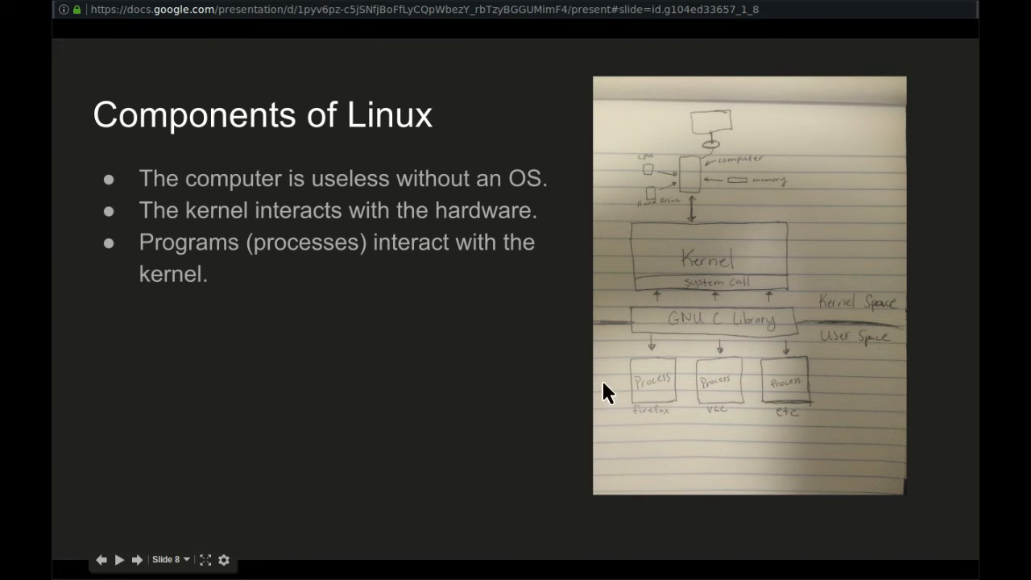
mouse_move(750, 387)
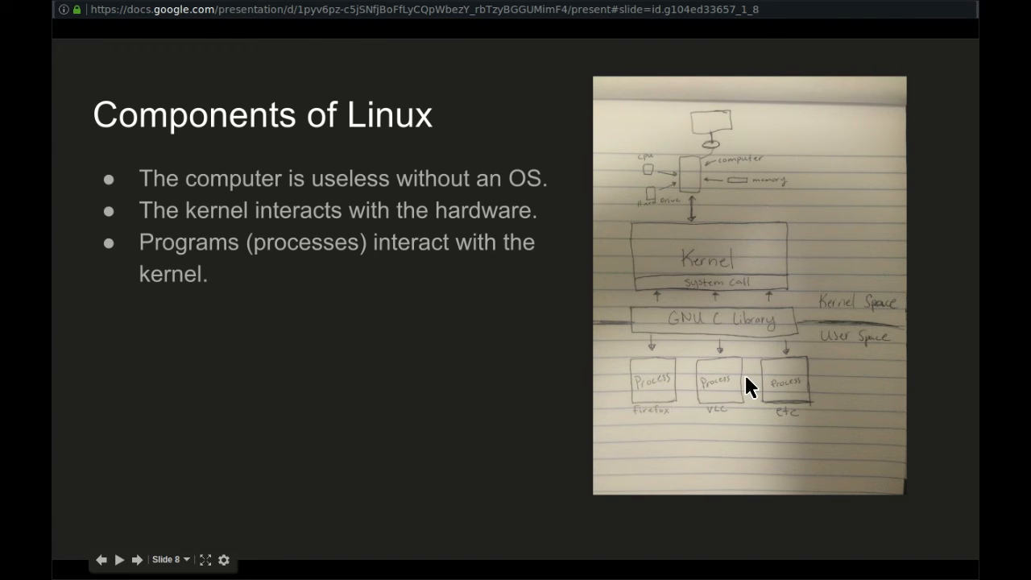
mouse_move(719, 276)
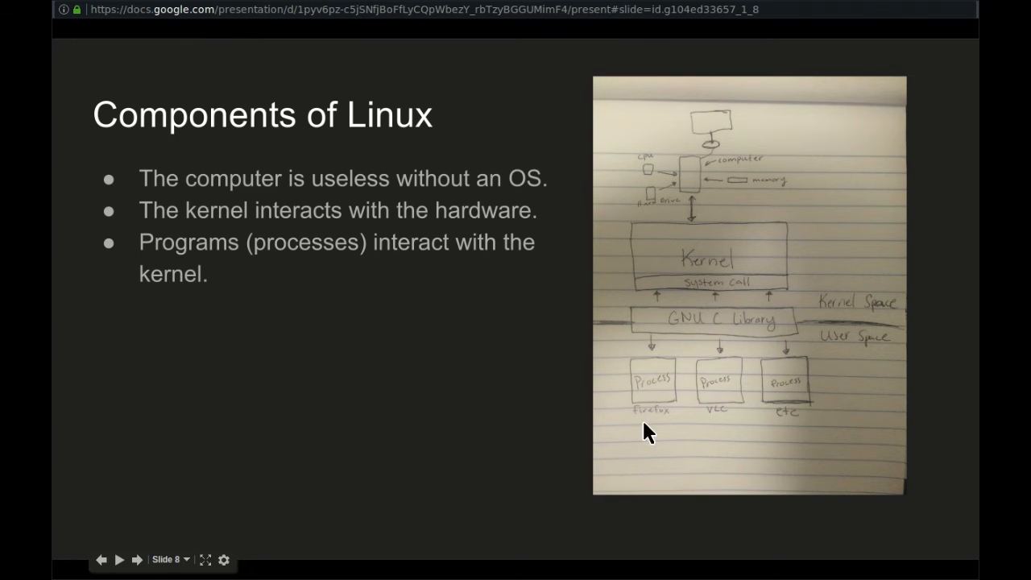
mouse_move(751, 345)
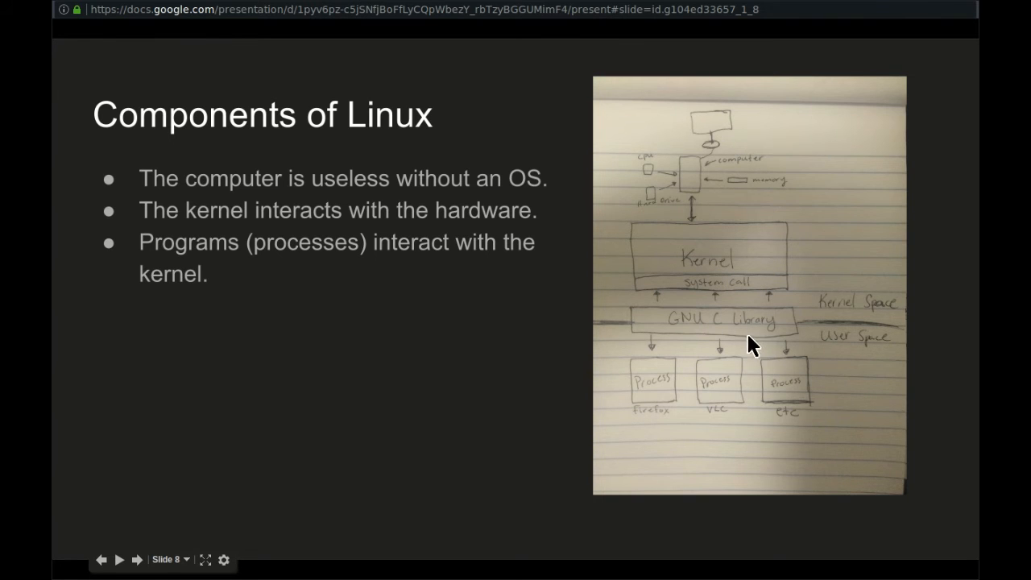
mouse_move(520, 314)
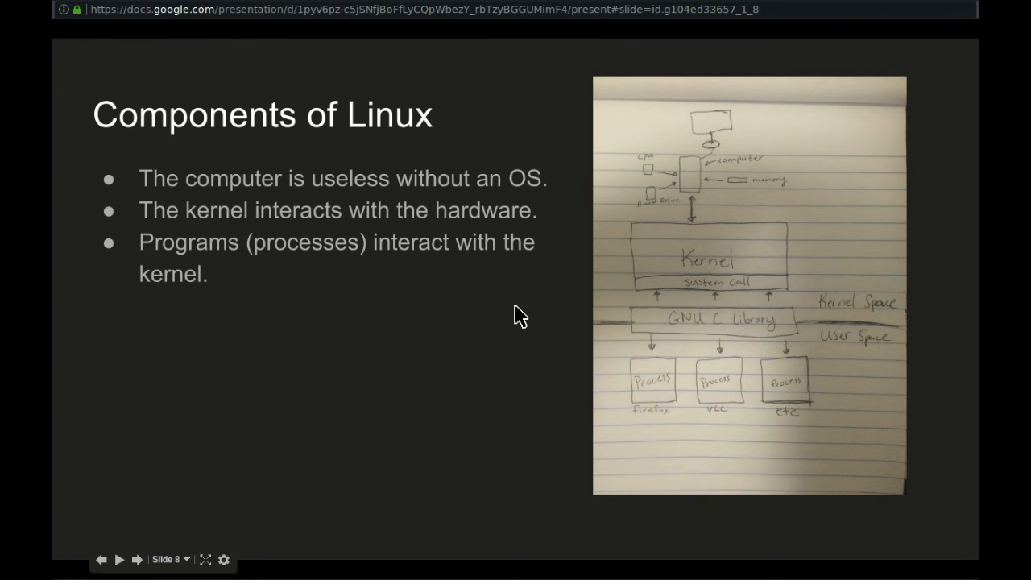